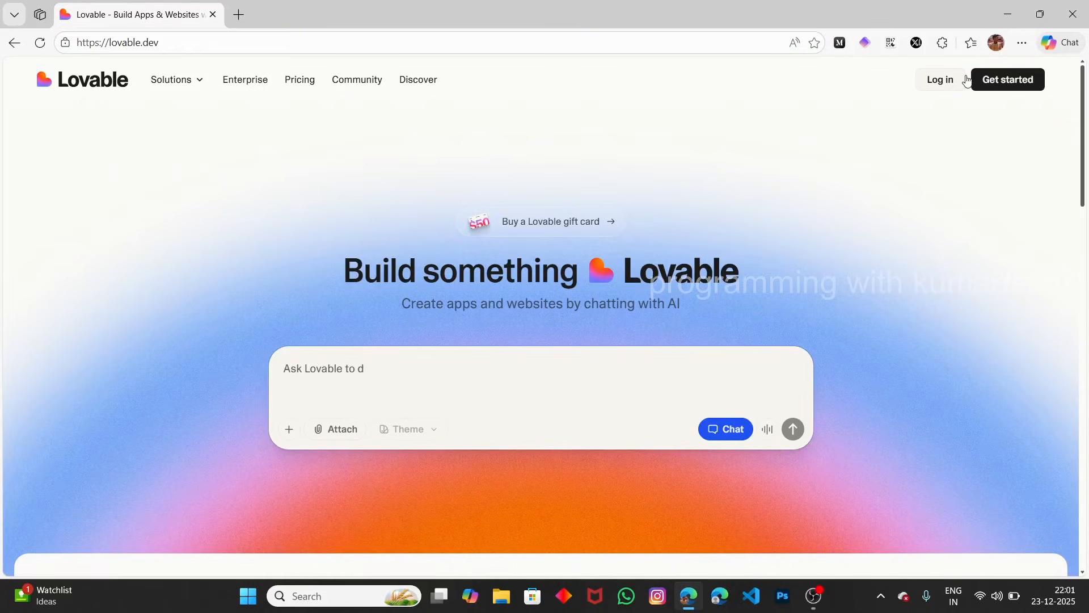
Log in to Lovable using Continue with Google.
click(940, 79)
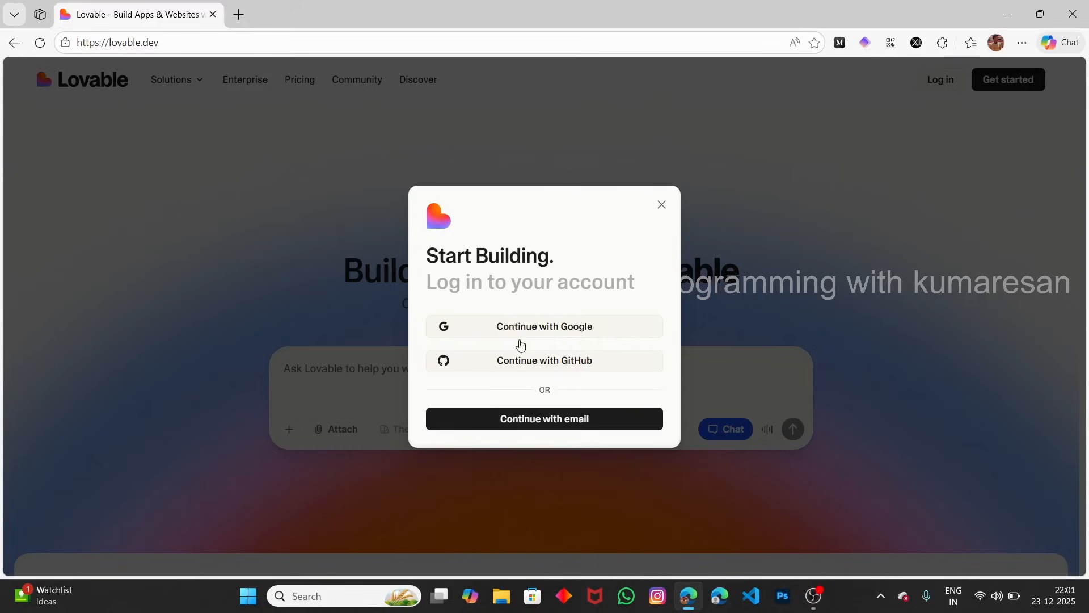
mouse_move(588, 327)
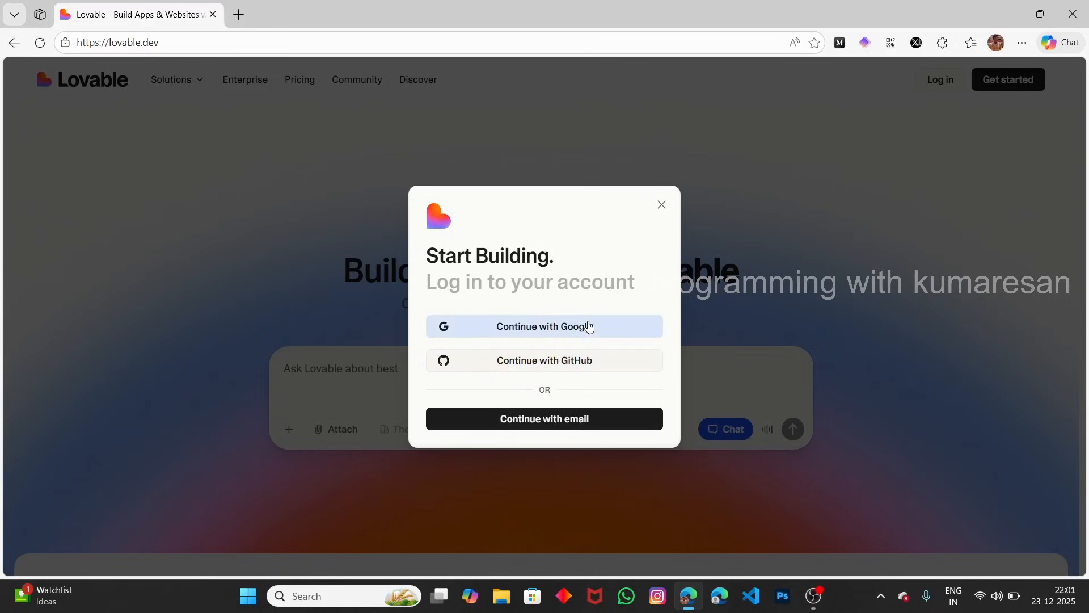
click(545, 327)
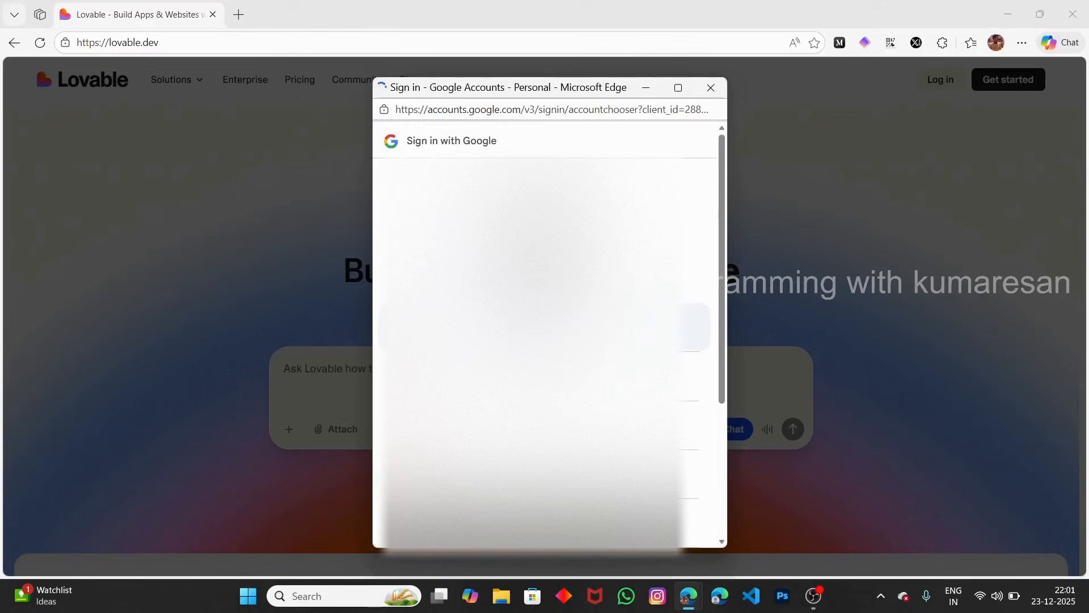
scroll(down, 3)
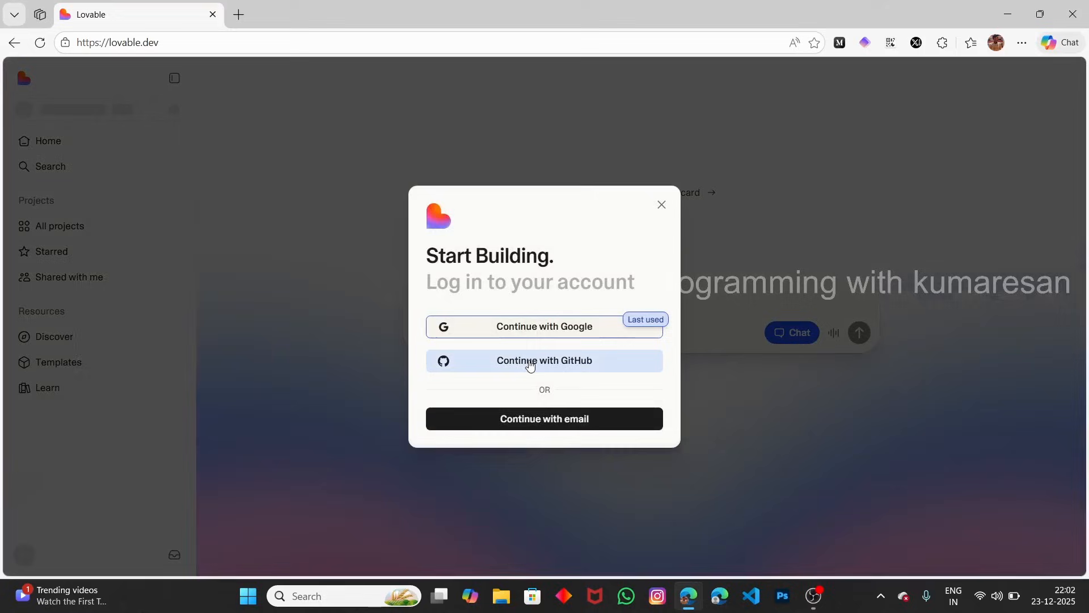
Finish sign-in and answer onboarding with Engineer role and Just me / No company size.
click(544, 361)
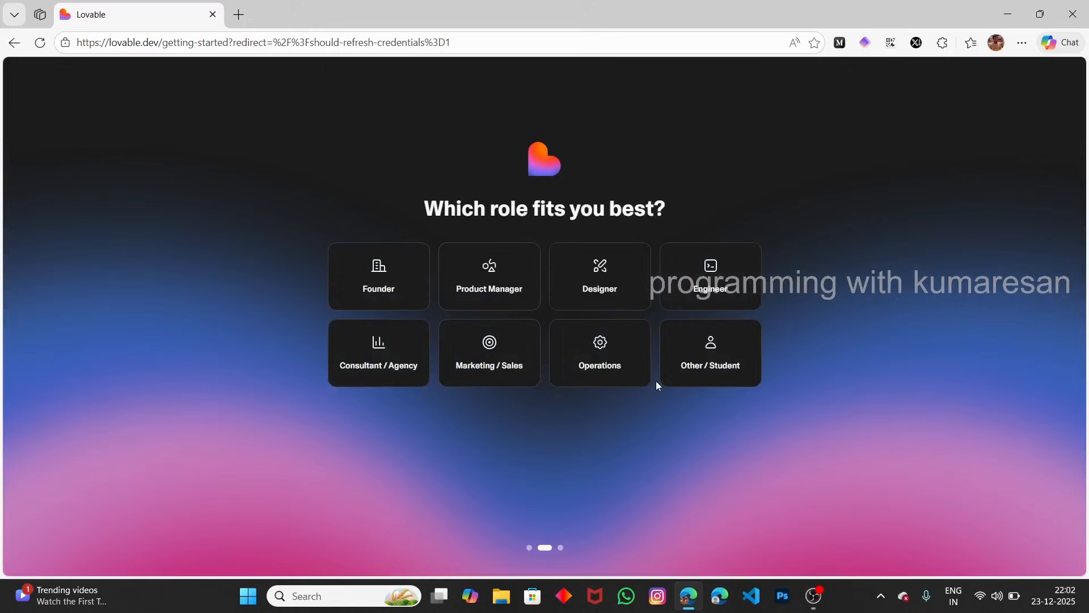
mouse_move(585, 284)
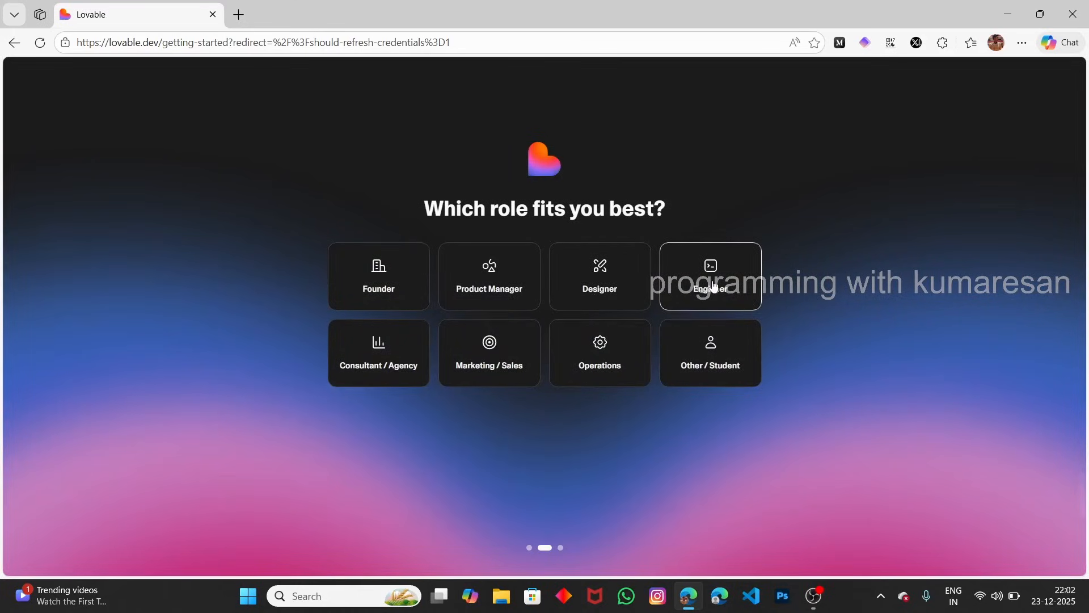
click(710, 275)
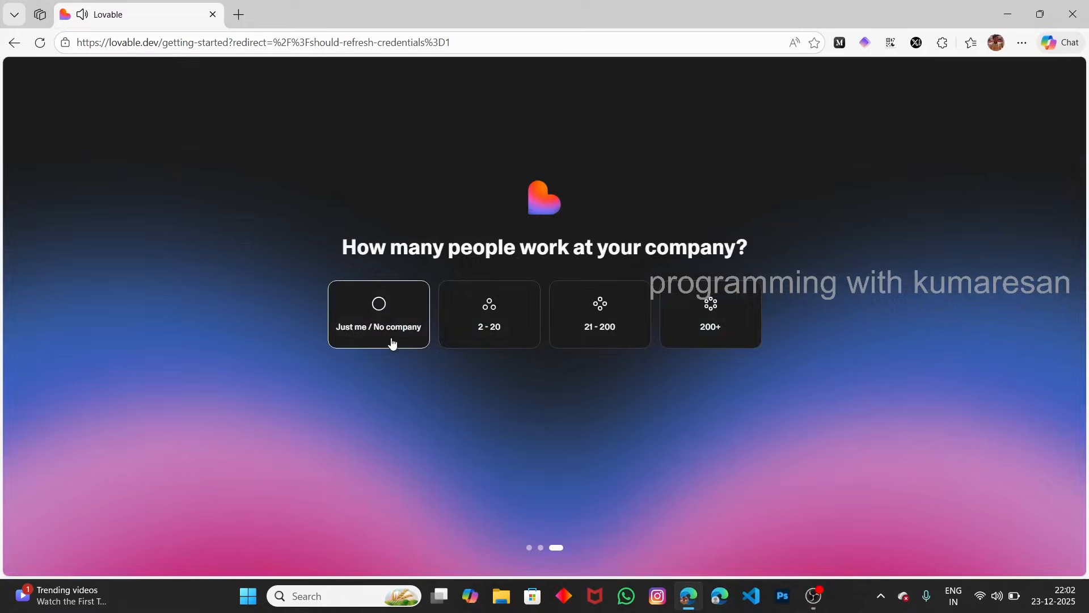
click(379, 314)
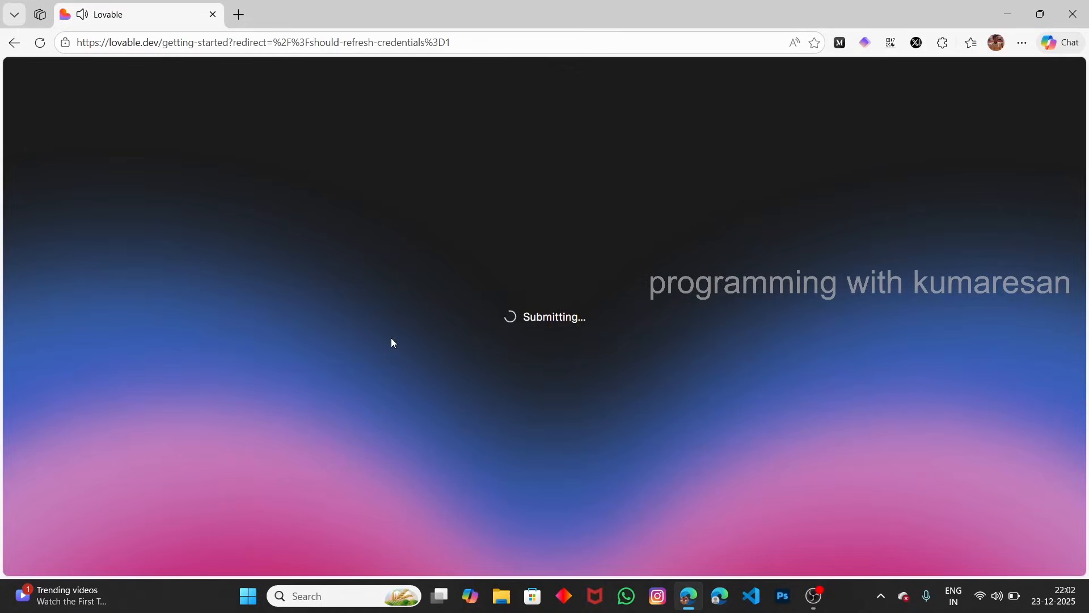
mouse_move(529, 336)
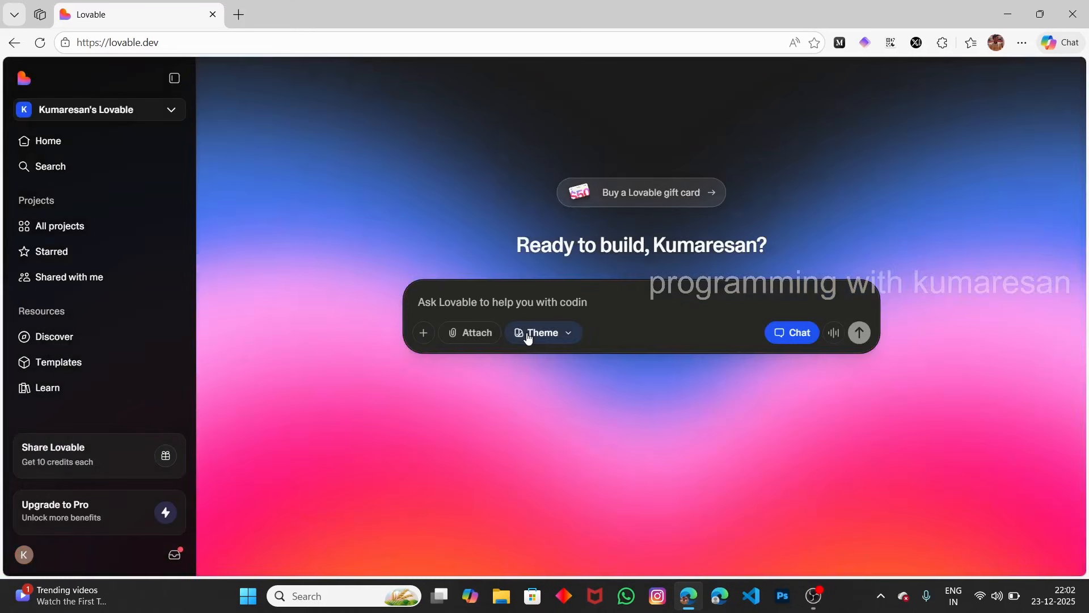
scroll(down, 3)
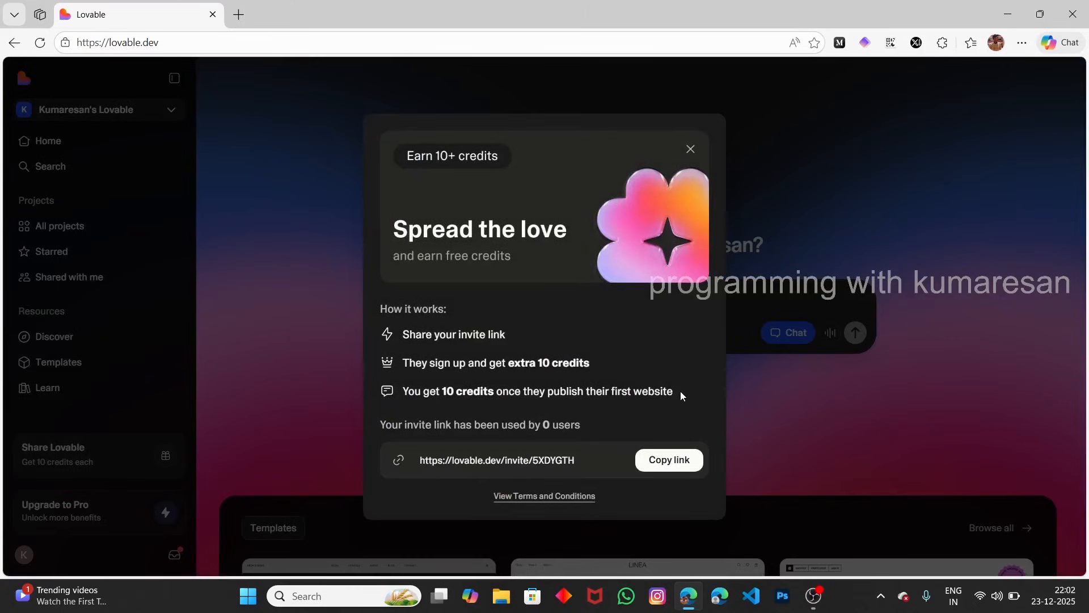
double_click(537, 390)
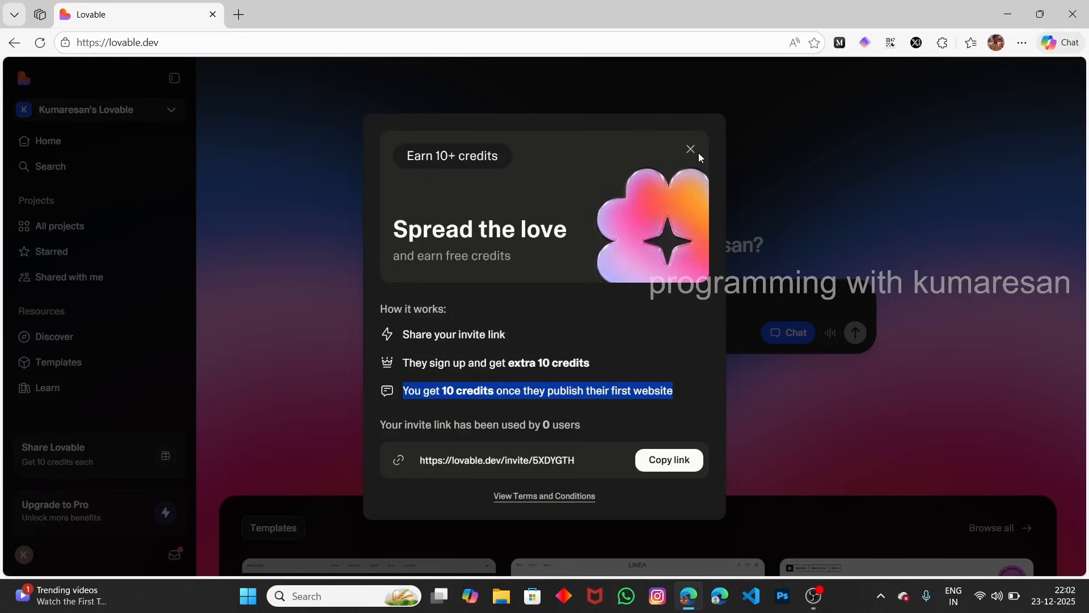
click(690, 149)
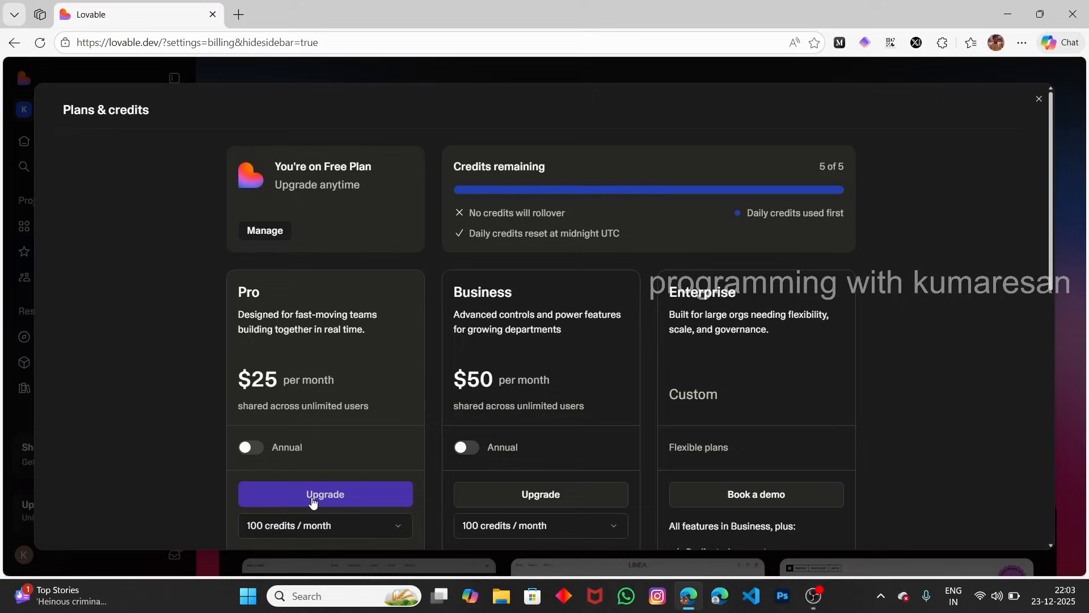
mouse_move(379, 177)
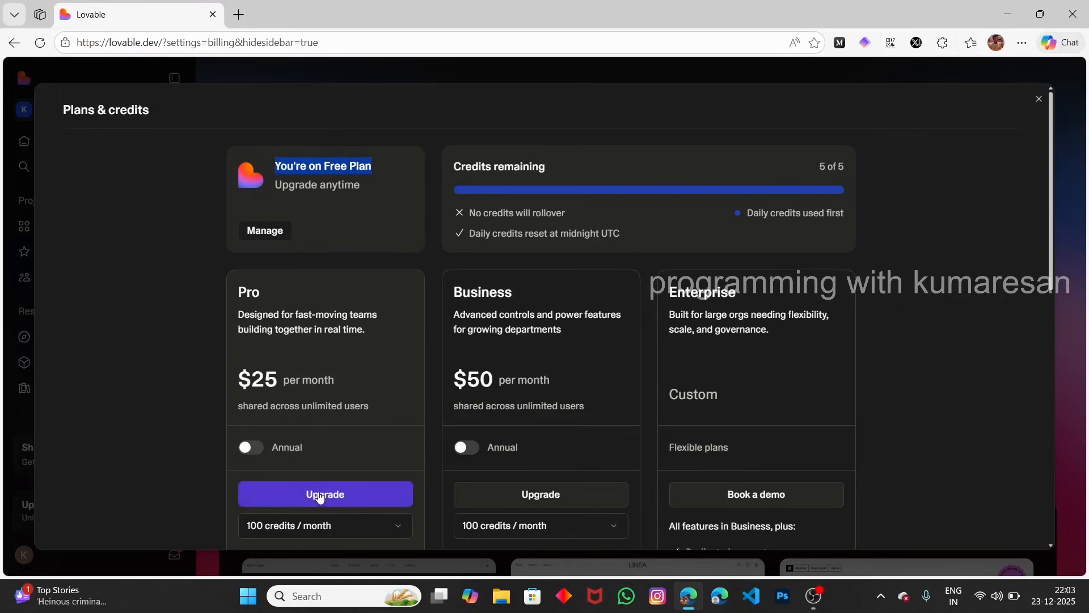
Upgrade to the Pro plan at $25/month, reaching the Stripe checkout for Pro 1.
click(325, 494)
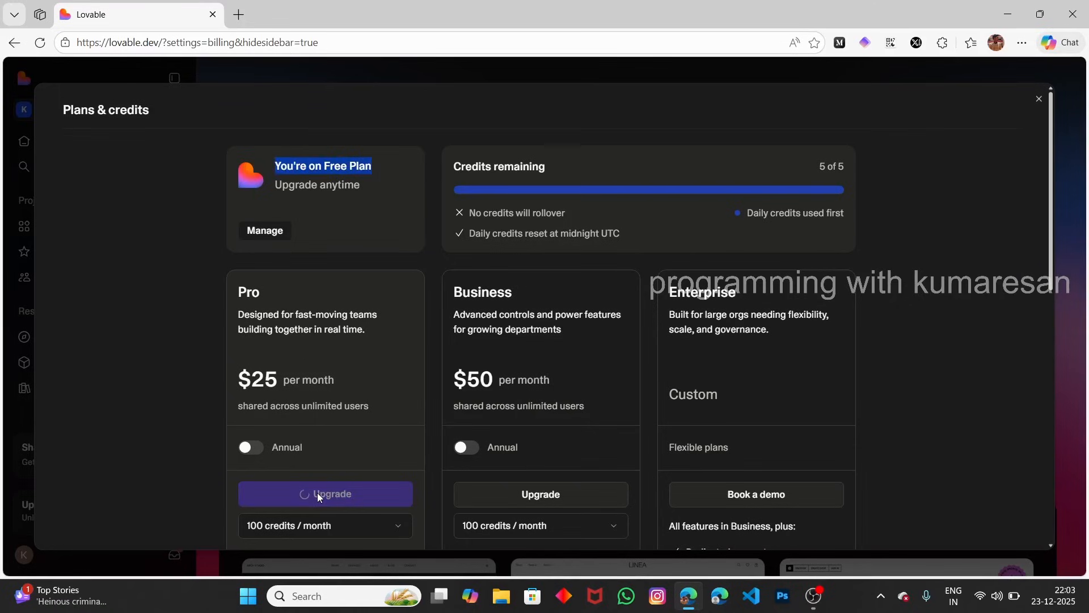
click(325, 493)
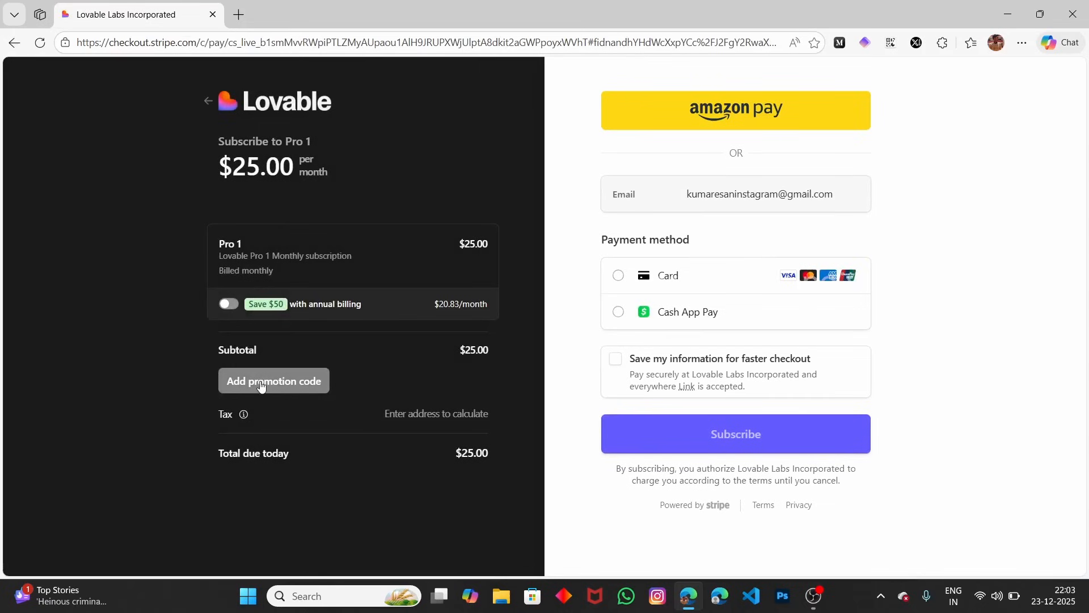
Apply promo code NEXTPLAY-LOV-25 for $25.00 off for 2 months, total due $0.00.
click(274, 382)
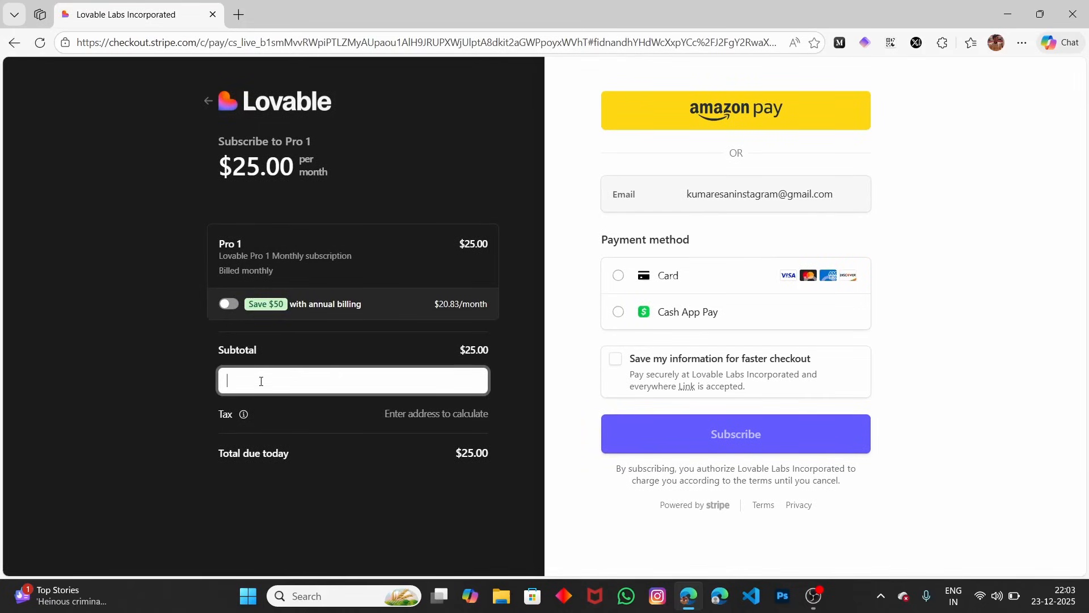
text(NEXT)
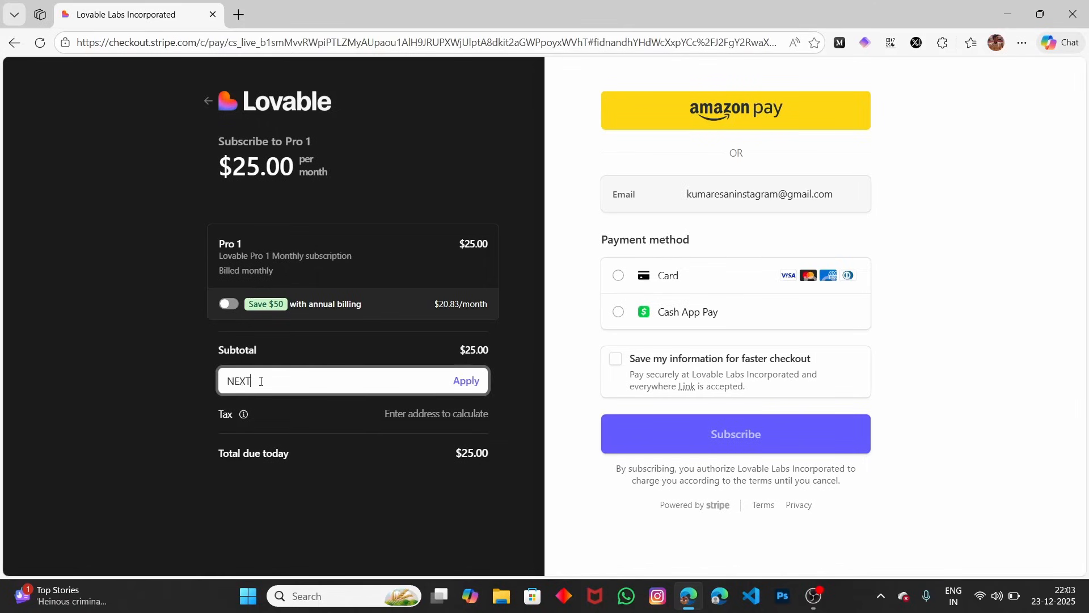
text(P)
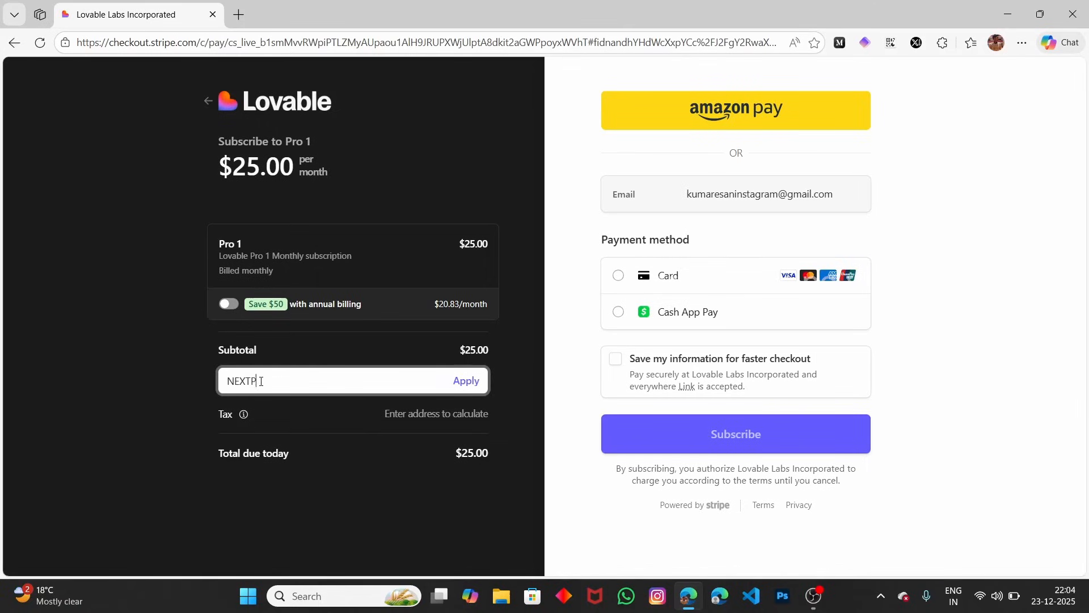
text(LAY)
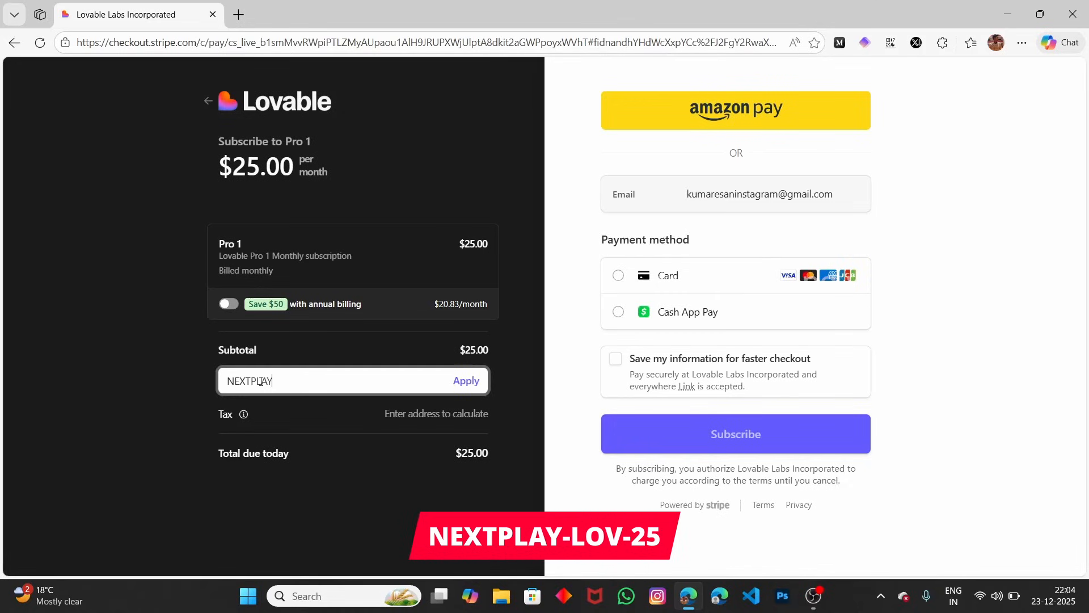
text(-LOV)
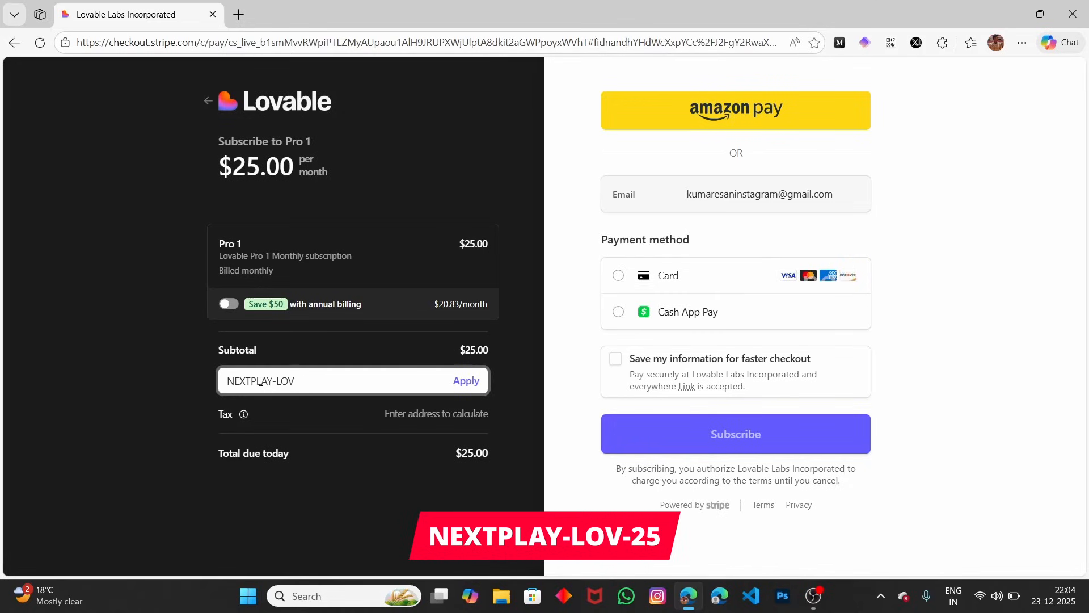
text(-25)
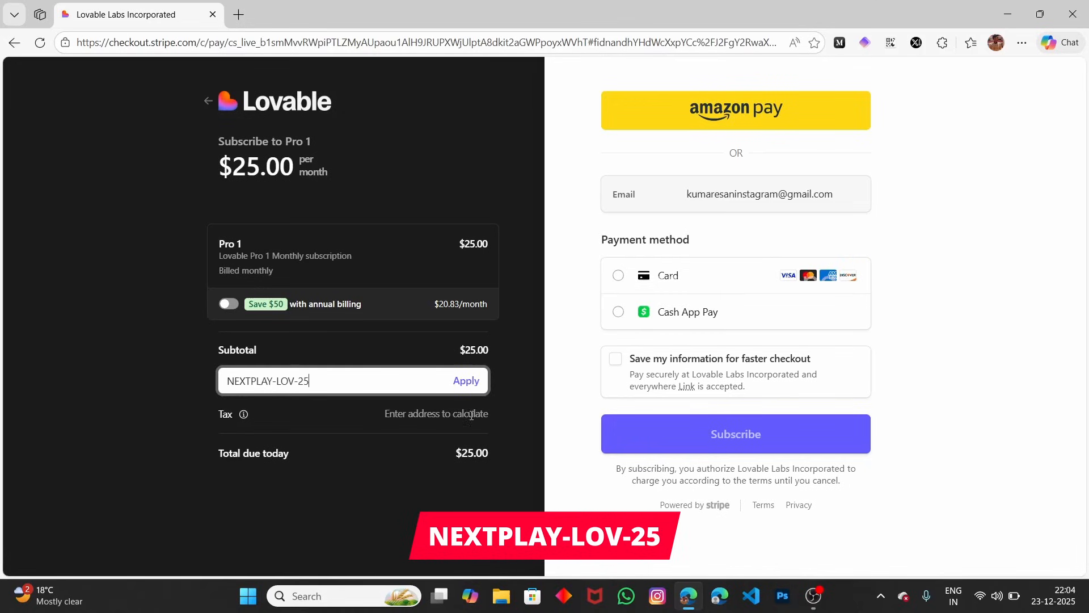
click(465, 380)
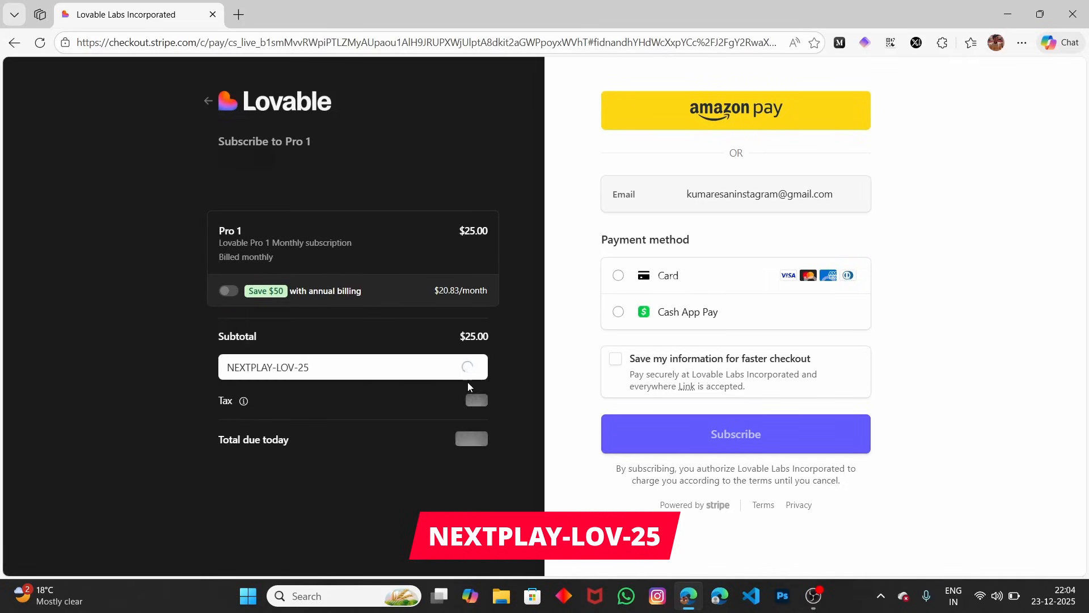
click(468, 367)
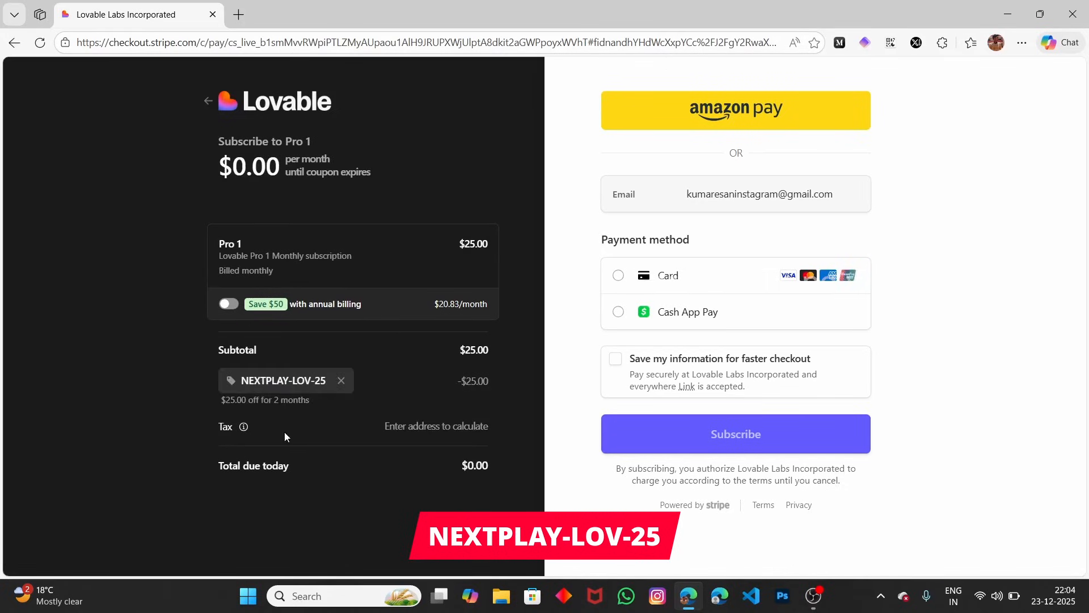
mouse_move(213, 404)
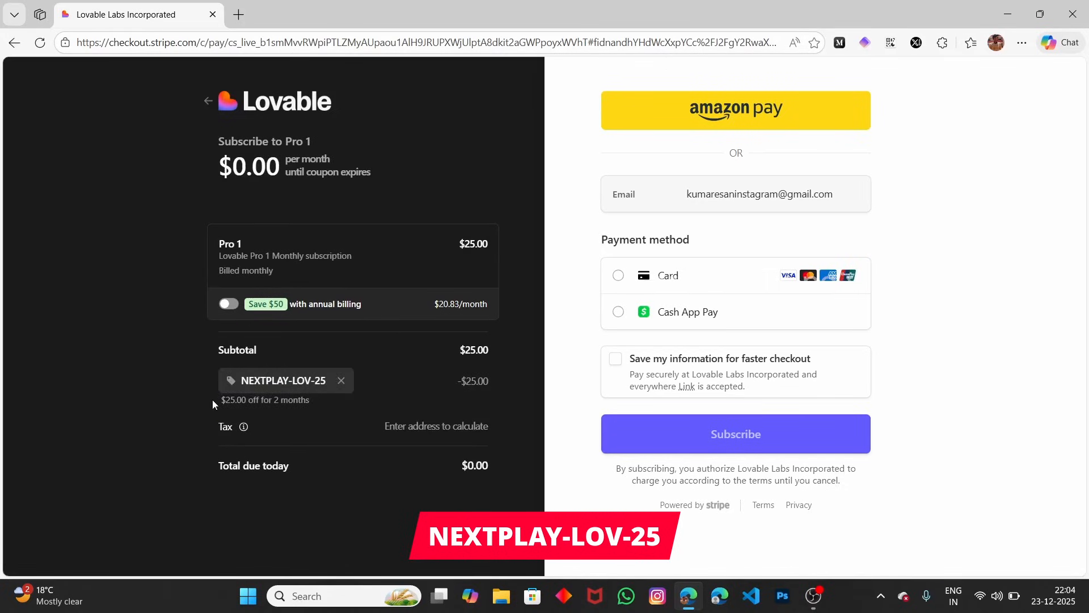
mouse_move(181, 388)
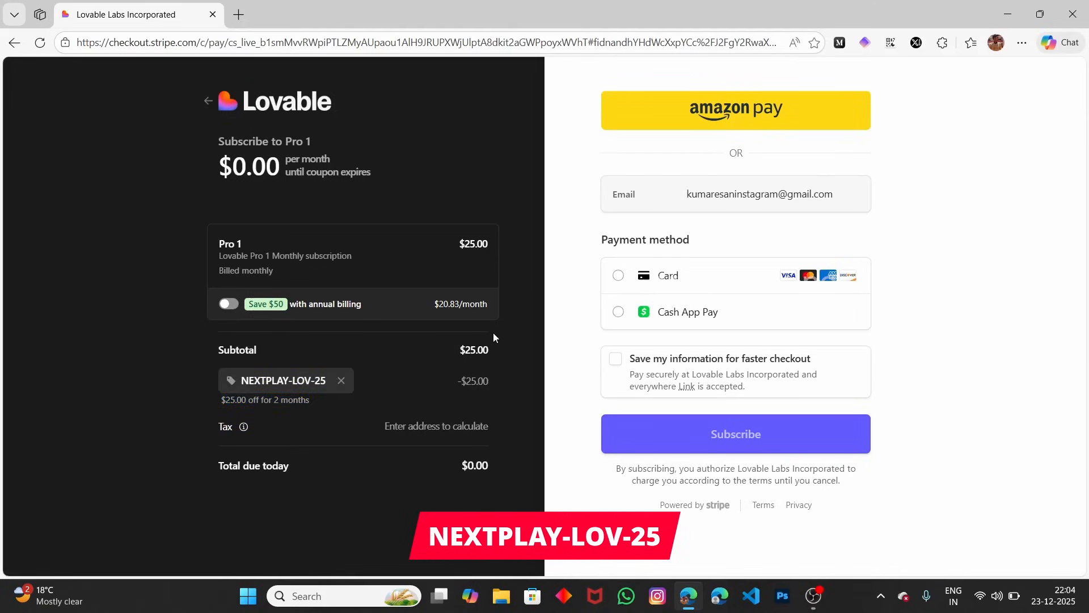
mouse_move(631, 428)
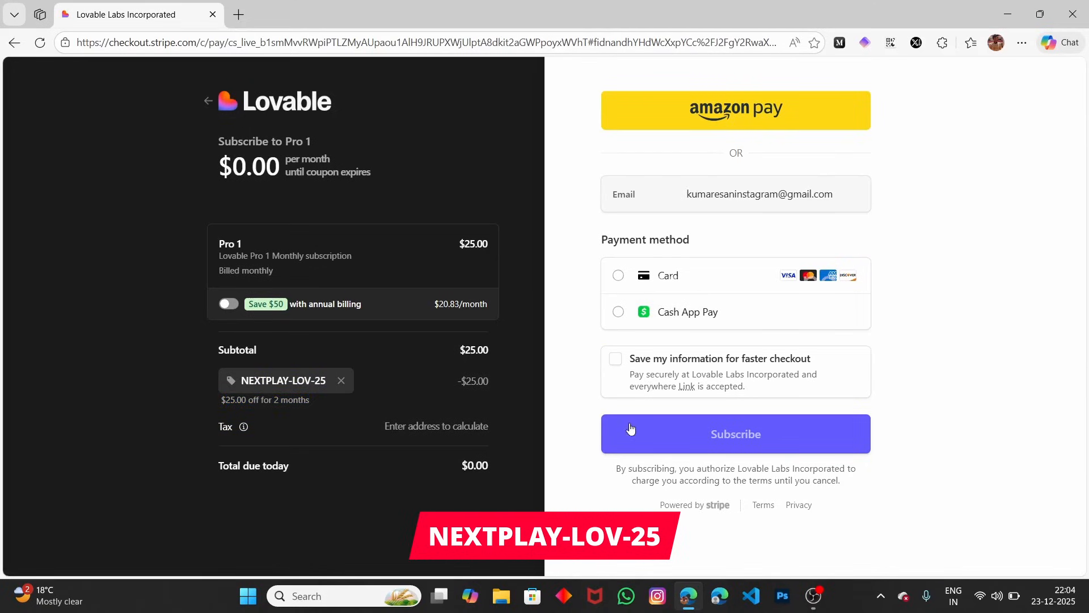
mouse_move(515, 421)
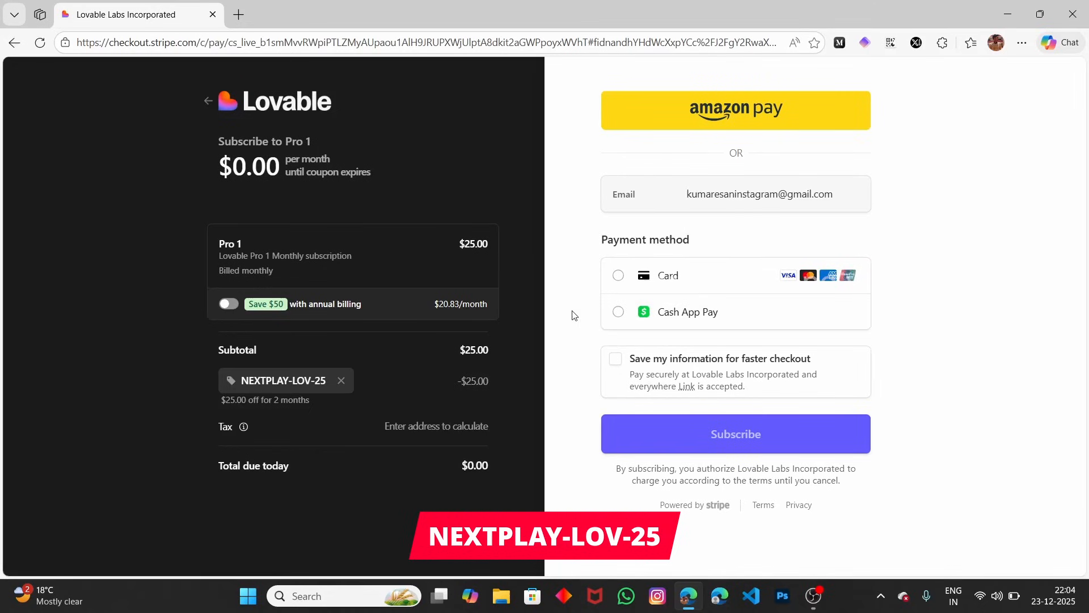
Switch between Cash App Pay and Card and start the billing address.
click(618, 312)
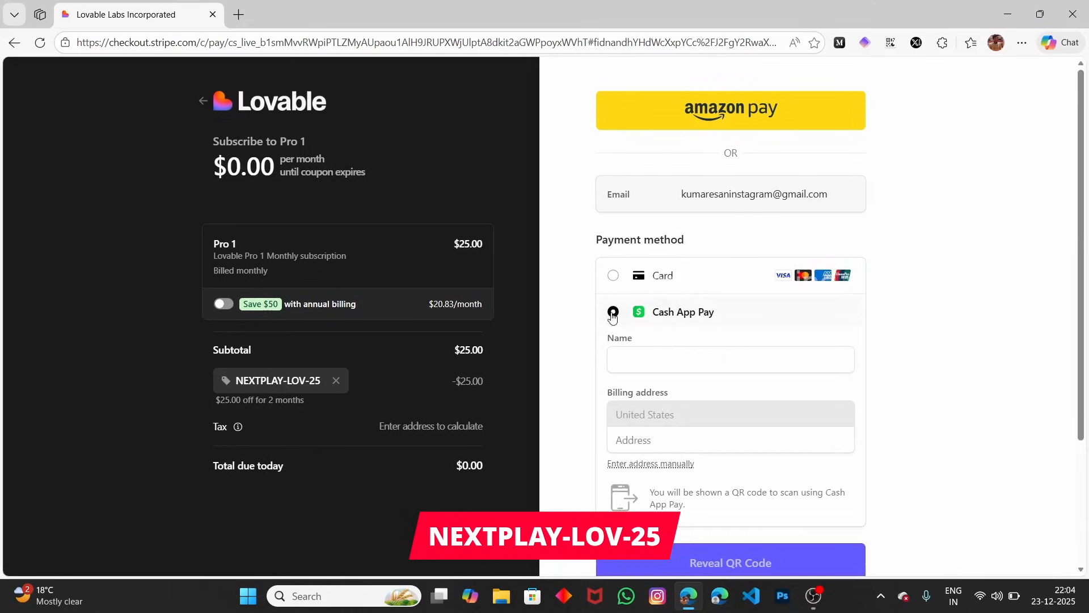
click(613, 275)
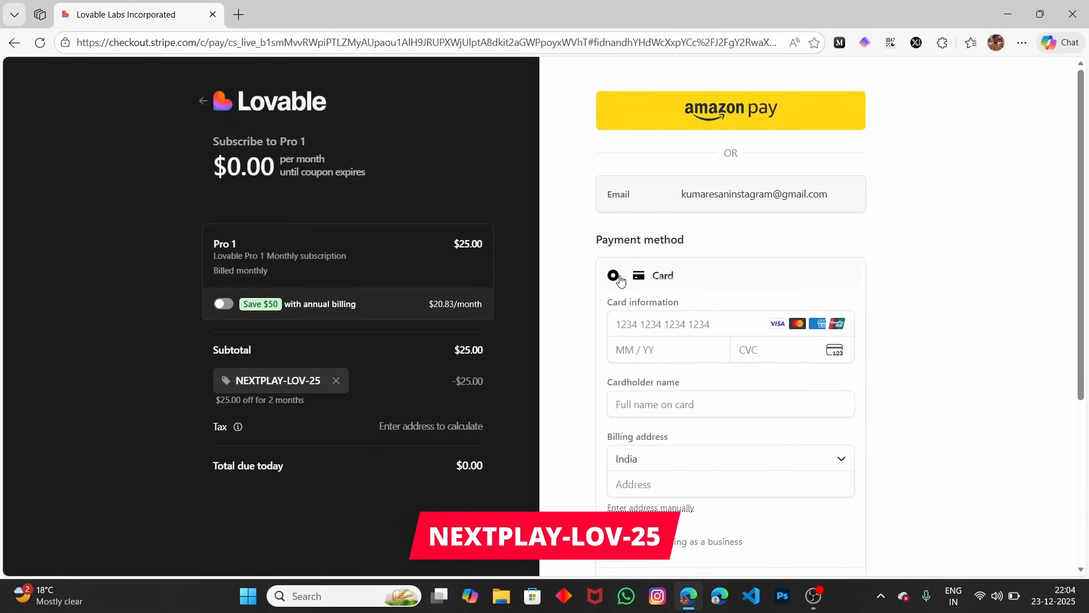
scroll(down, 3)
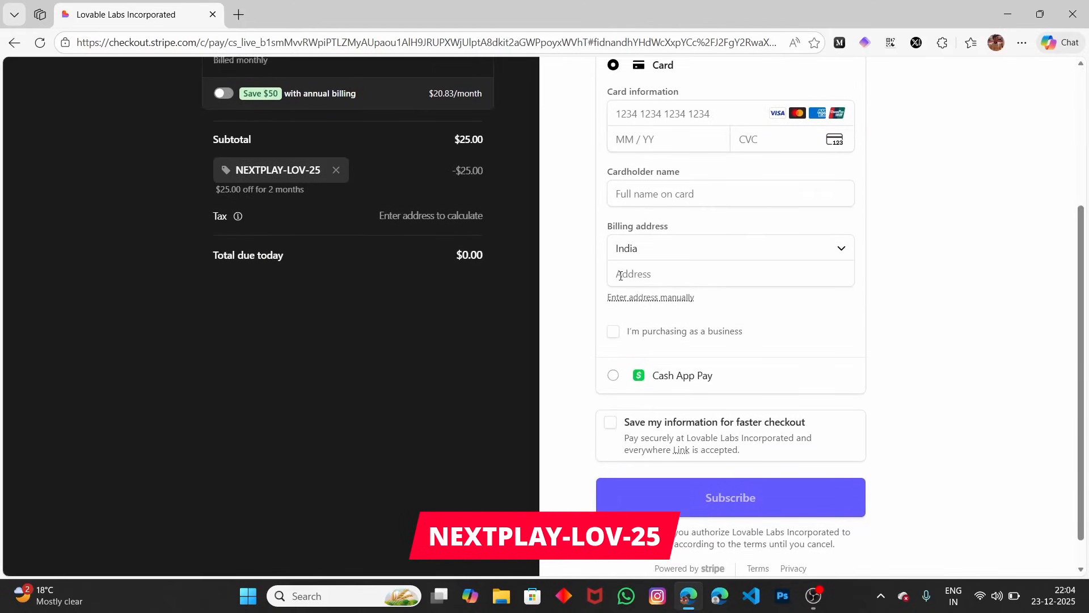
click(731, 491)
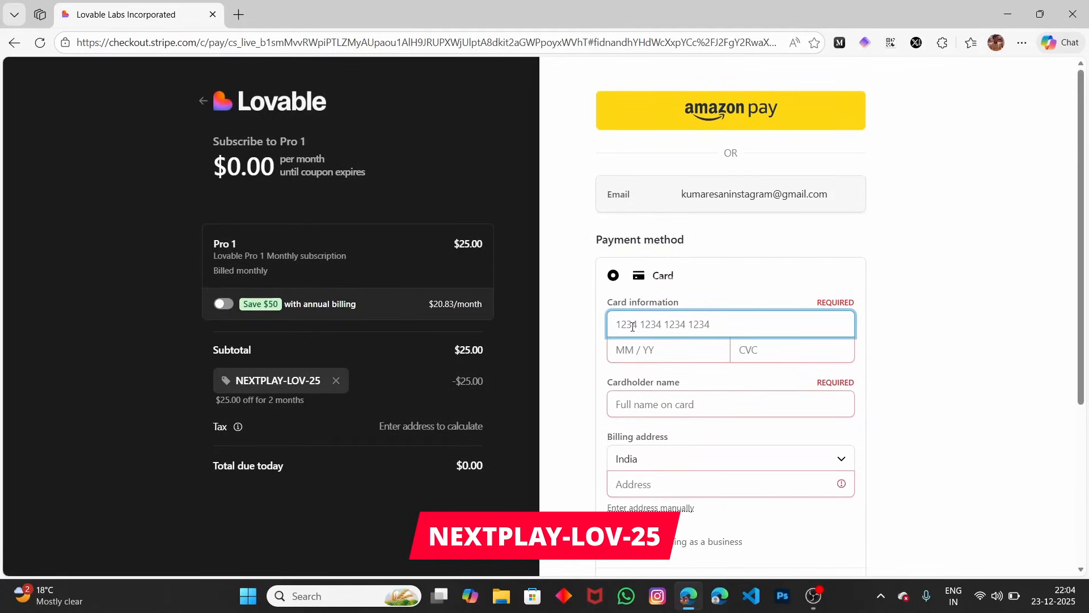
Settle on Cash App Pay as payment method and launch the Amazon Pay popup.
click(613, 312)
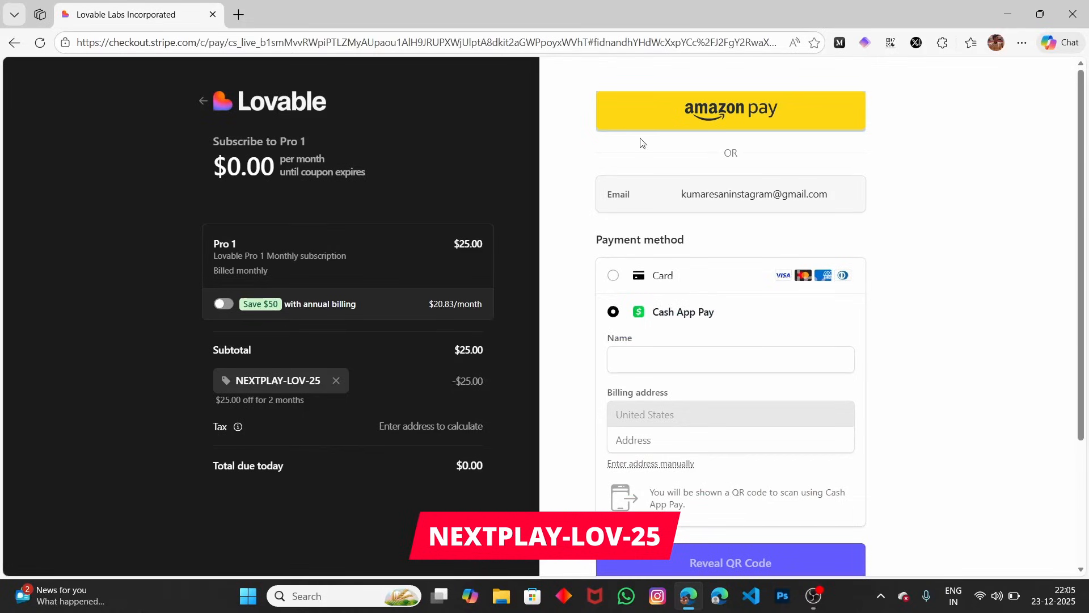
click(731, 112)
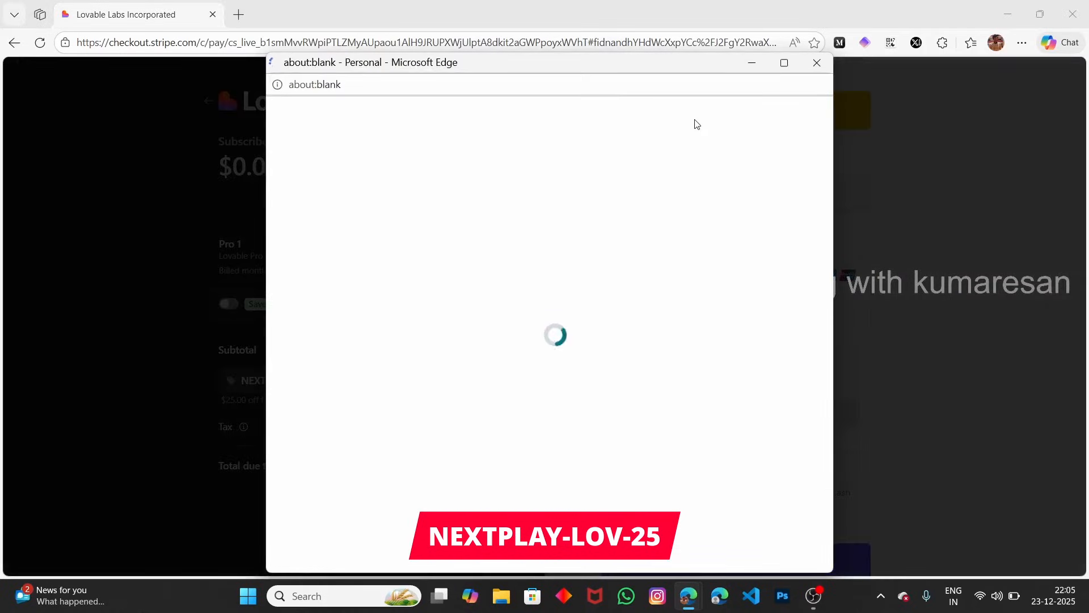